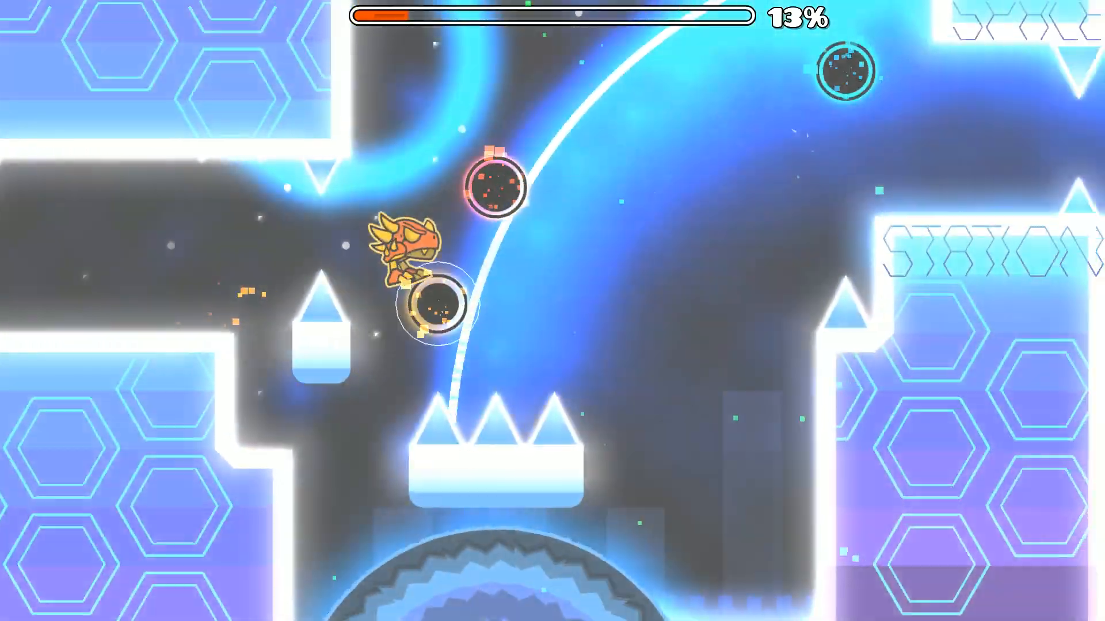
Jump through I Cant Fix You to 100%, finishing with 3 attempts, 153 jumps, three coins.
key("space")
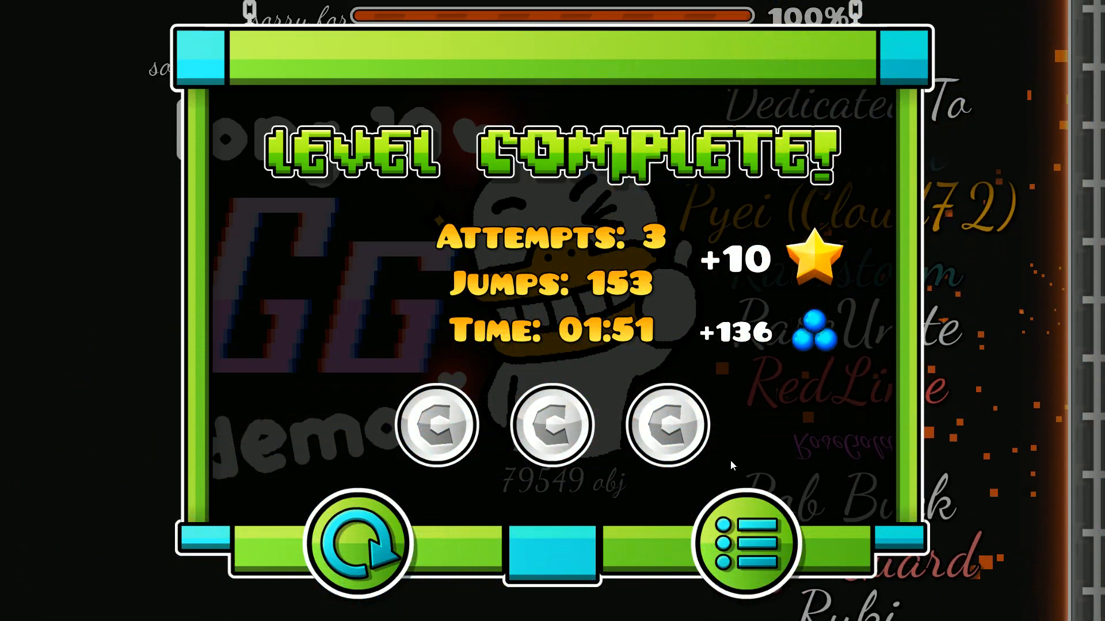
Leave Level Complete, view I Cant Fix You stats, then open I Cant Fix You 2 stats.
left_click(749, 545)
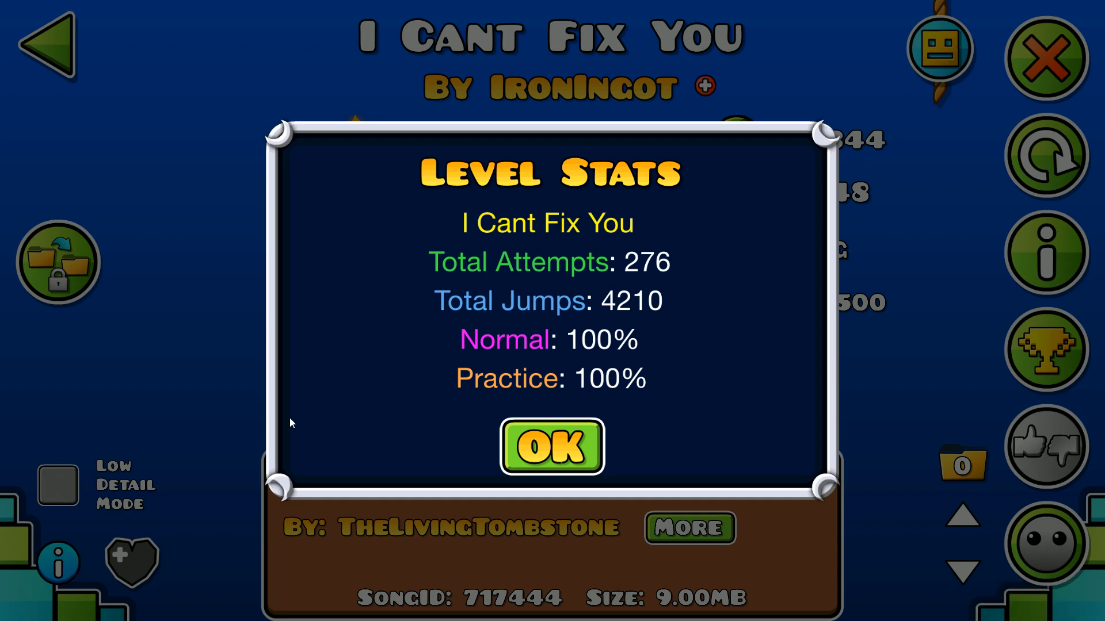
left_click(554, 447)
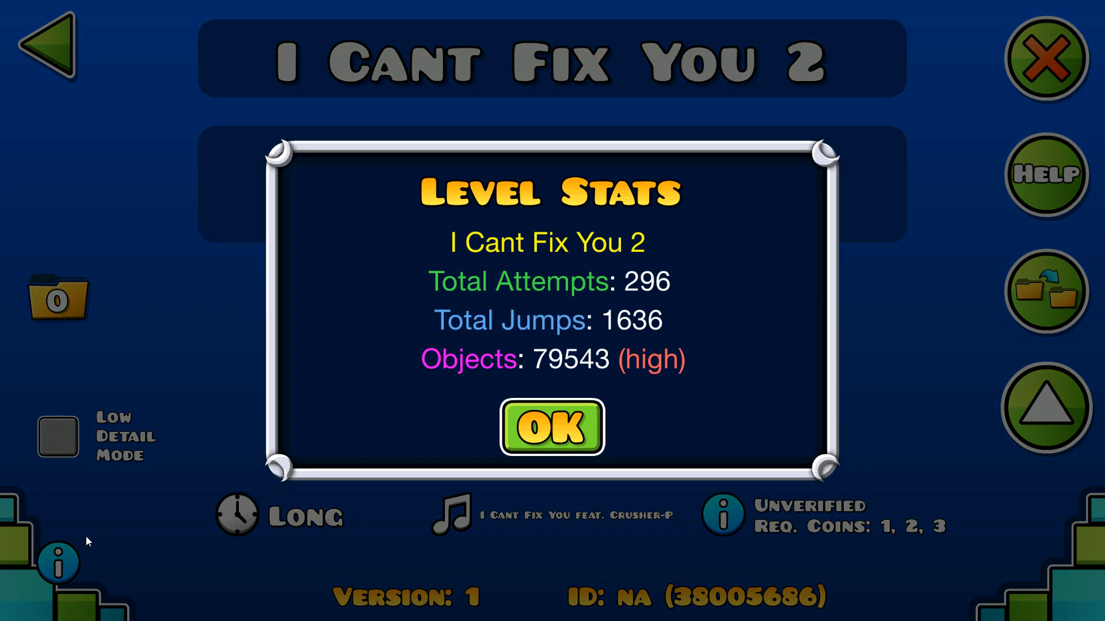
Dismiss the I Cant Fix You 2 stats and return to the online level.
left_click(552, 428)
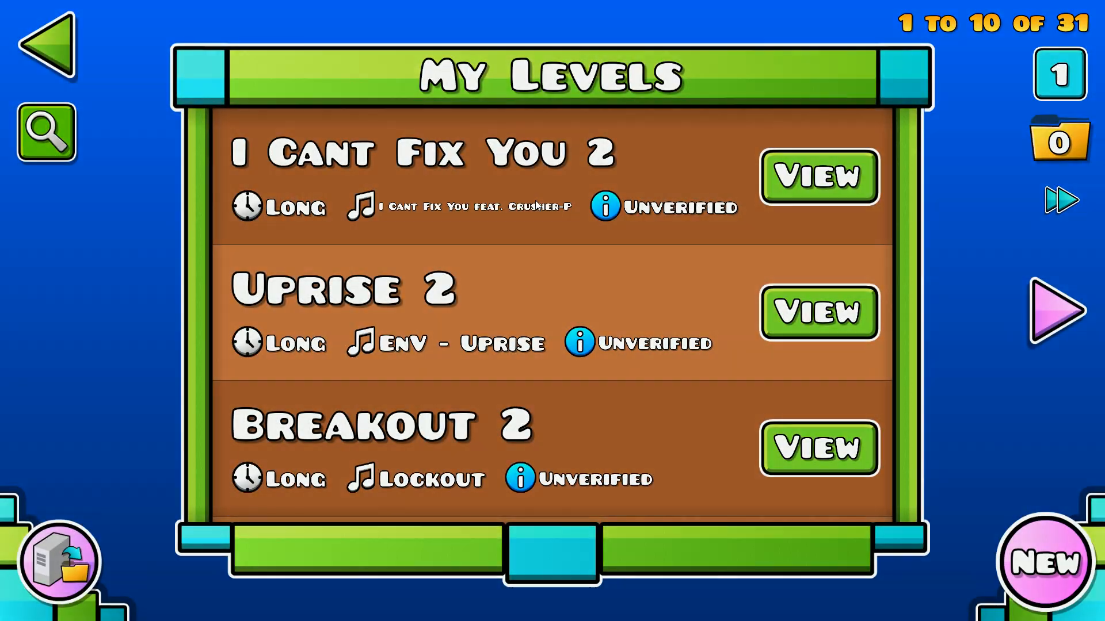
left_click(819, 176)
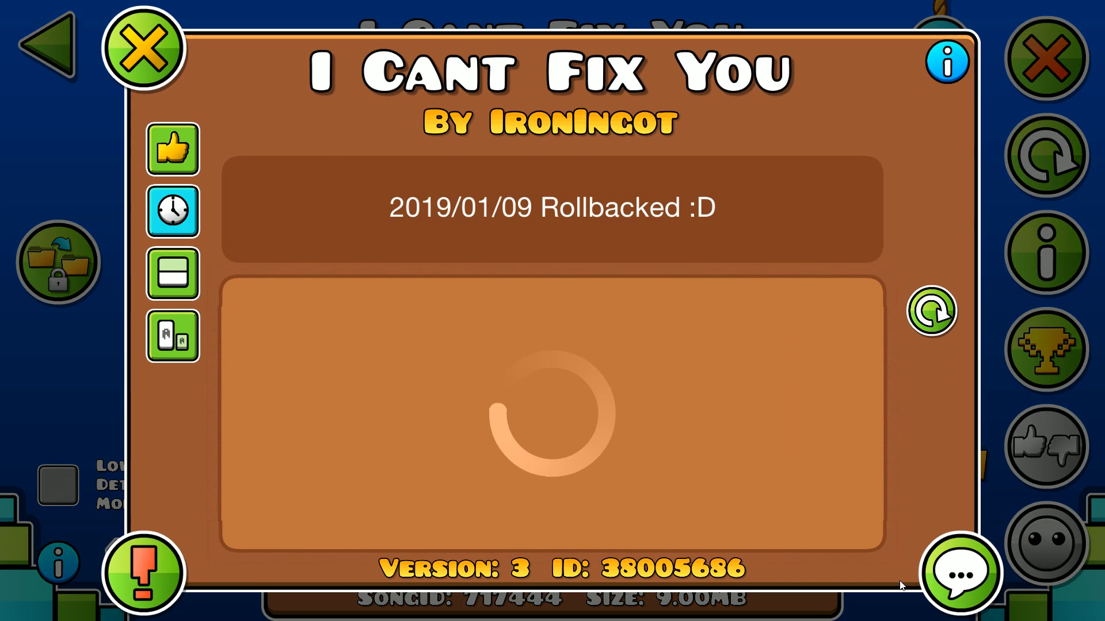
Start a new comment on the level and type 'GG! :'.
left_click(960, 576)
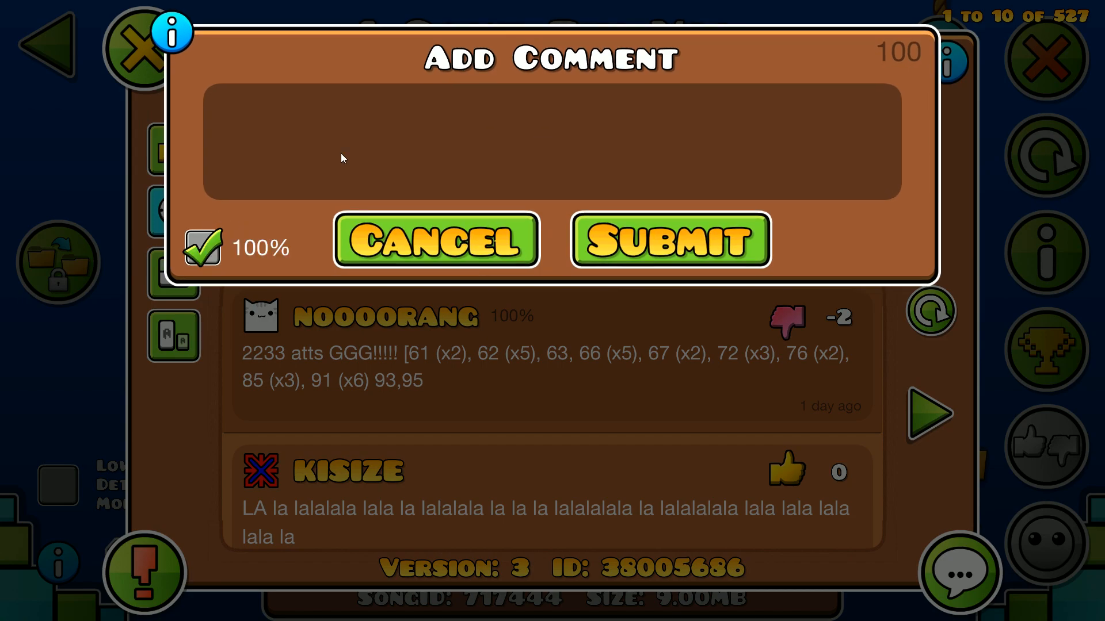
type("GG! :")
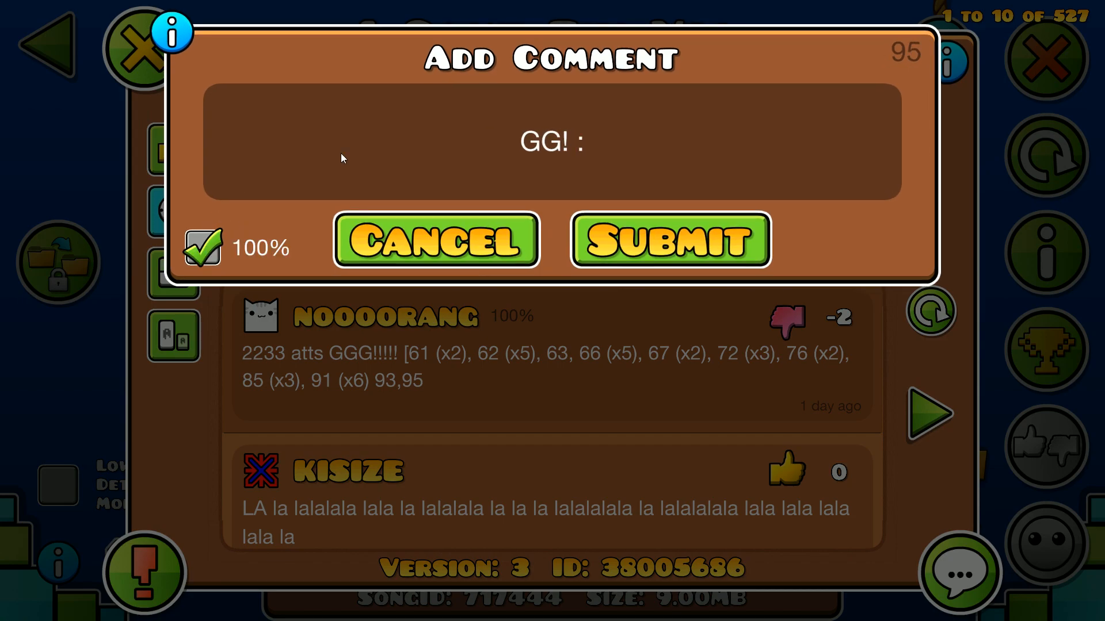